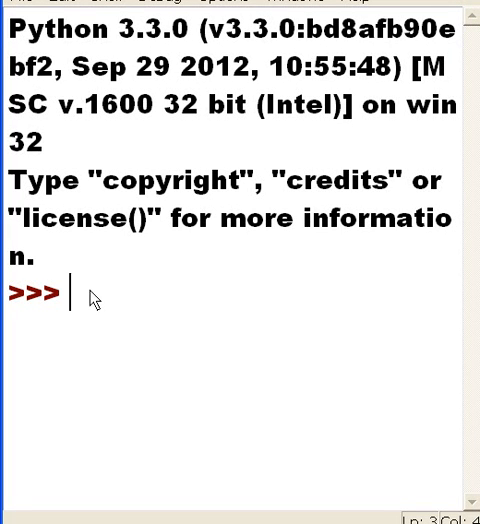
{"action": "mouse_move", "coordinate": [144, 348]}
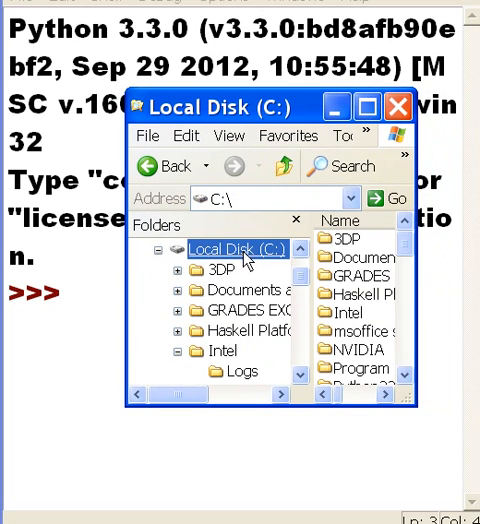
{"action": "mouse_move", "coordinate": [244, 260]}
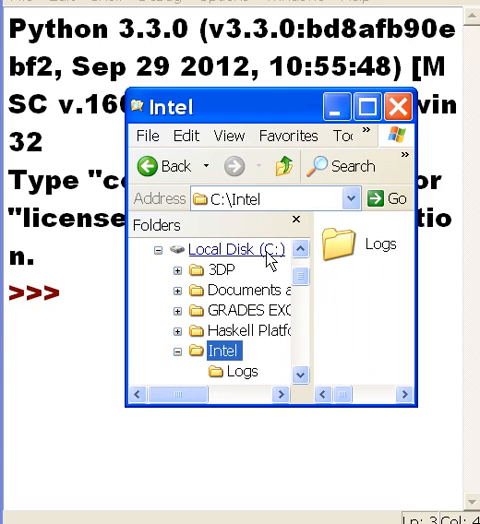
Import the os module in the IDLE shell.
{"action": "left_click", "coordinate": [220, 352]}
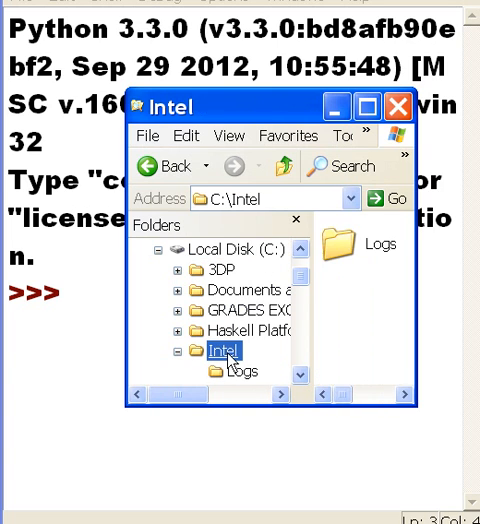
{"action": "mouse_move", "coordinate": [230, 368]}
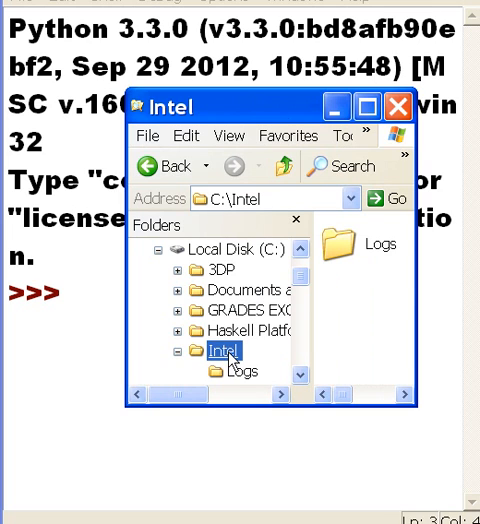
{"action": "mouse_move", "coordinate": [232, 362]}
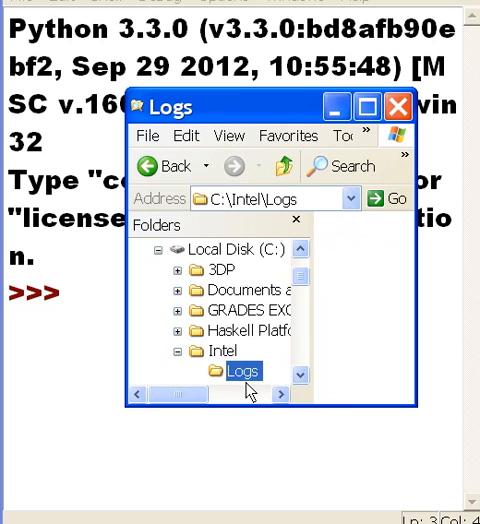
{"action": "mouse_move", "coordinate": [252, 392]}
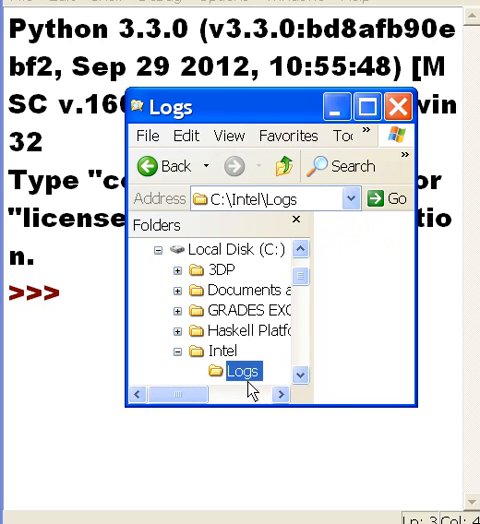
{"action": "left_click", "coordinate": [222, 350]}
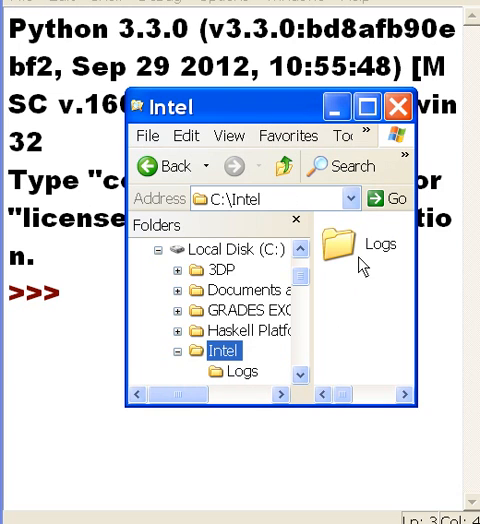
{"action": "mouse_move", "coordinate": [350, 284]}
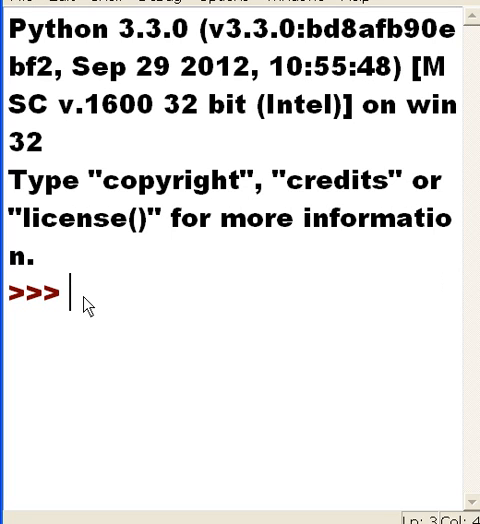
{"action": "type", "text": "import"}
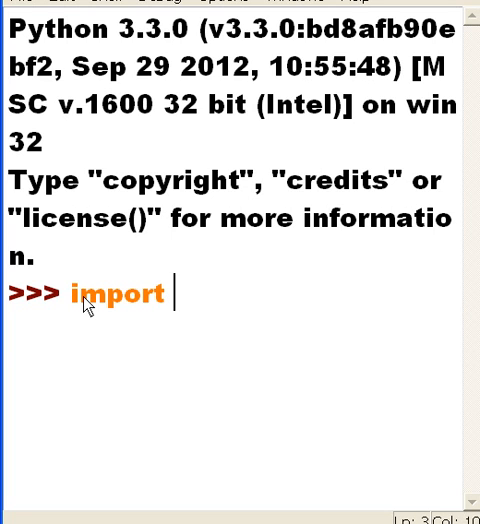
{"action": "type", "text": "os"}
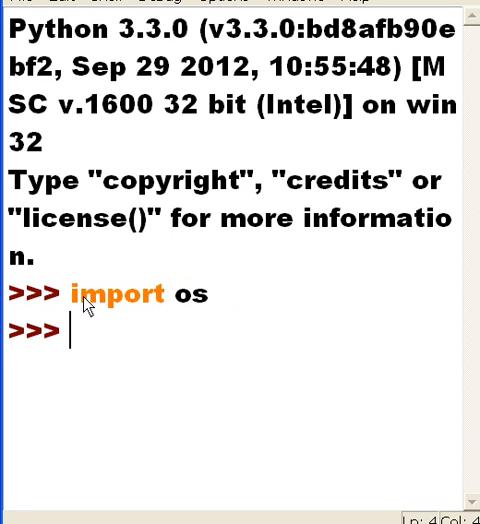
Store os.path.join('c:/','intel') in x and evaluate x to show 'c:/intel'.
{"action": "type", "text": "x="}
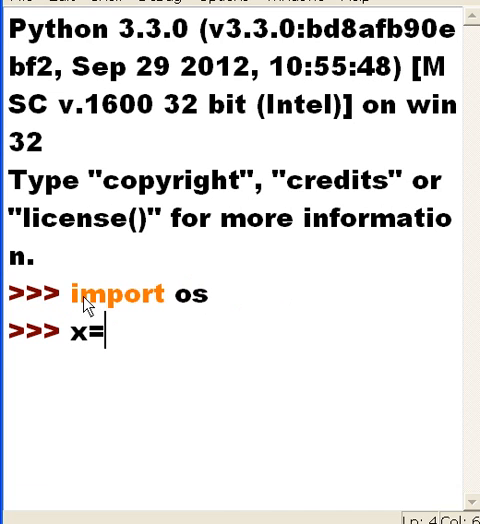
{"action": "type", "text": "="}
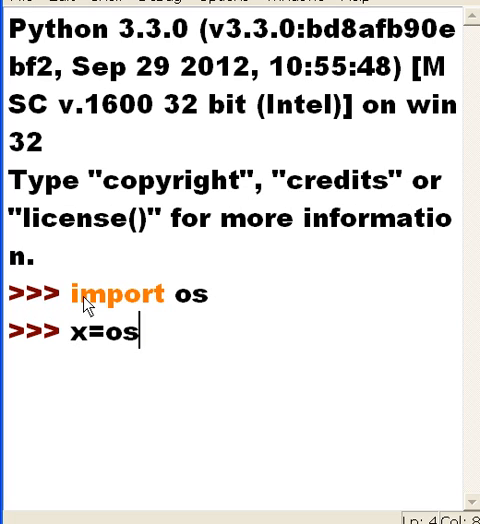
{"action": "type", "text": ".path"}
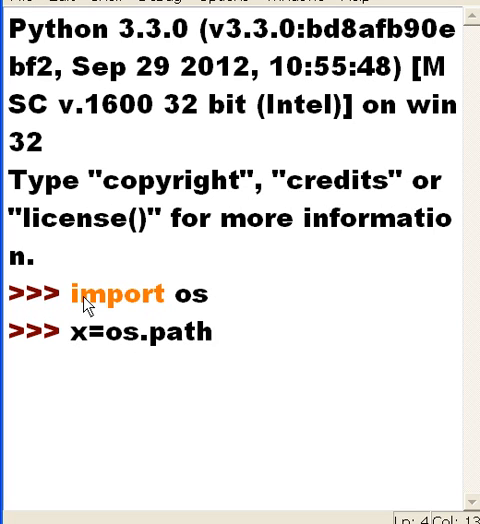
{"action": "type", "text": ".join"}
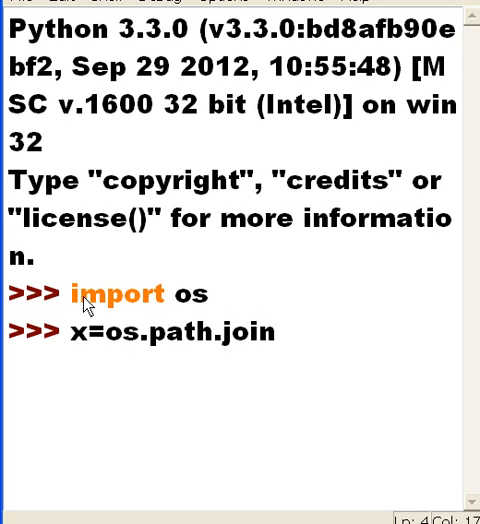
{"action": "type", "text": "("}
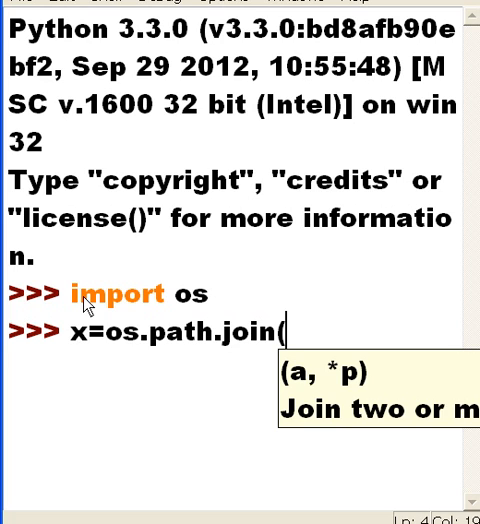
{"action": "type", "text": "'c"}
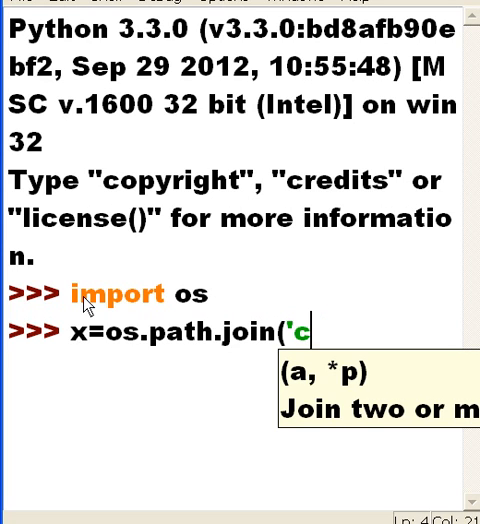
{"action": "type", "text": ":"}
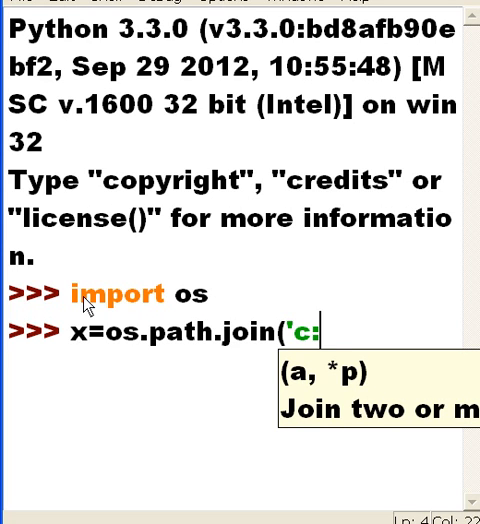
{"action": "type", "text": ":"}
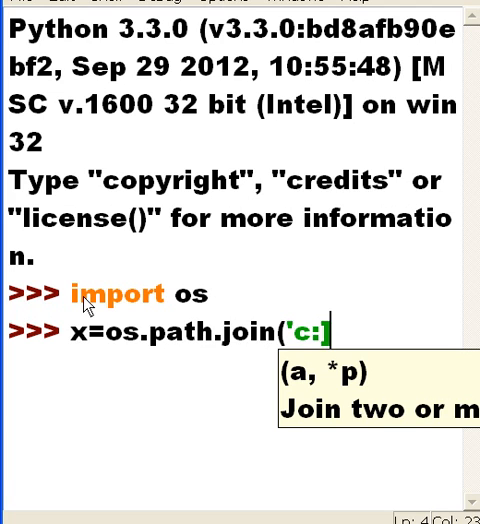
{"action": "type", "text": "/"}
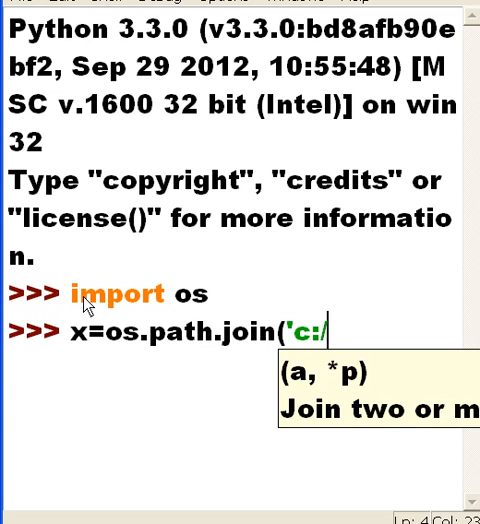
{"action": "type", "text": "',"}
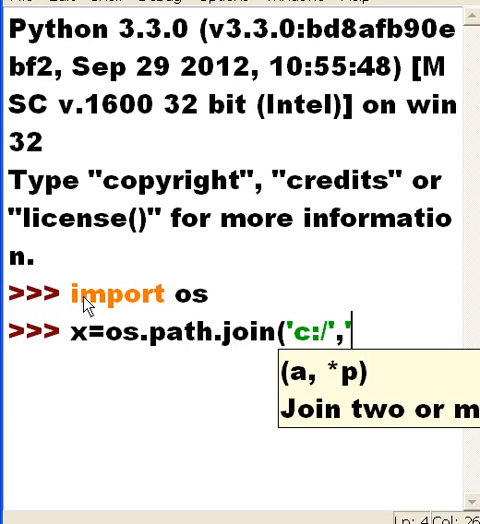
{"action": "type", "text": "'intel'"}
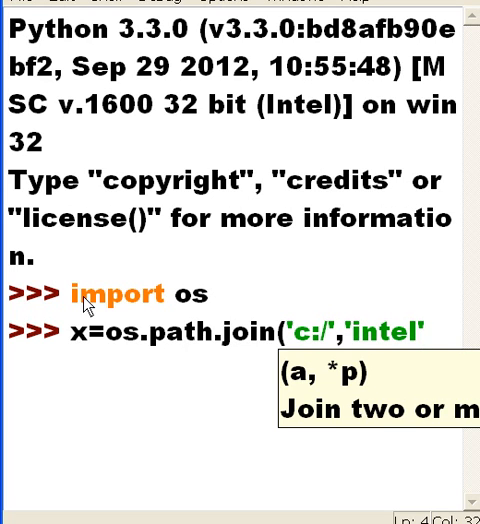
{"action": "type", "text": ")"}
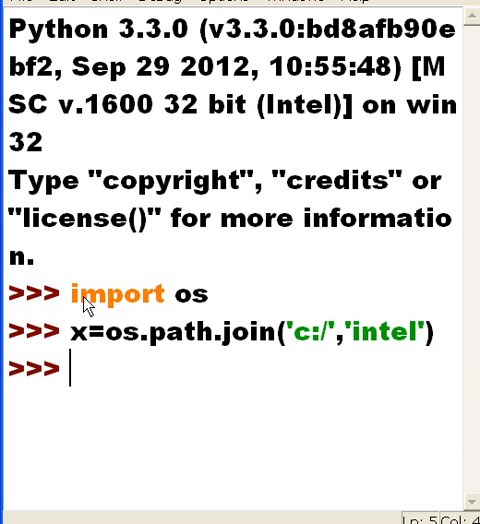
{"action": "type", "text": "x"}
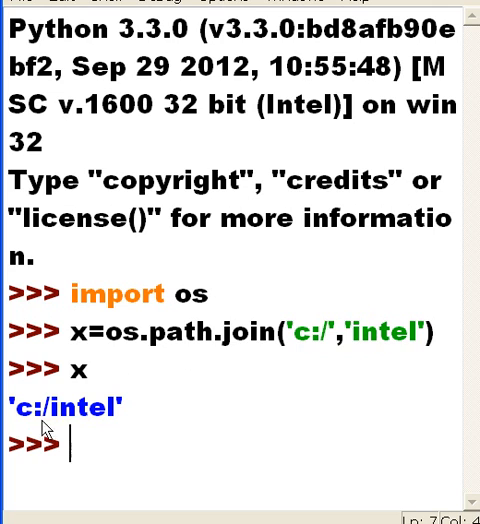
{"action": "mouse_move", "coordinate": [98, 438]}
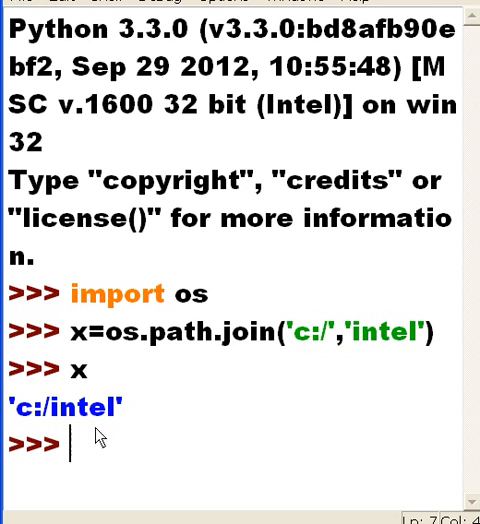
{"action": "mouse_move", "coordinate": [138, 480]}
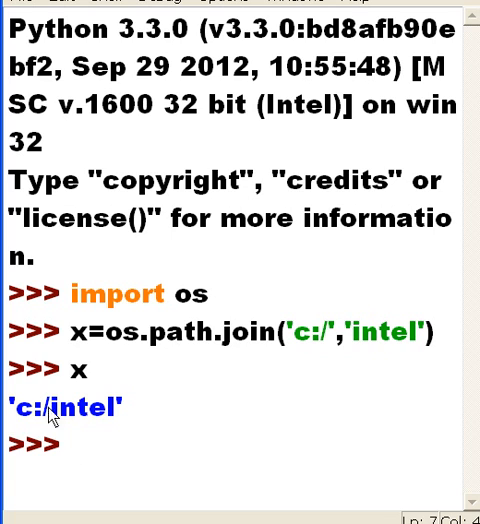
{"action": "double_click", "coordinate": [20, 408]}
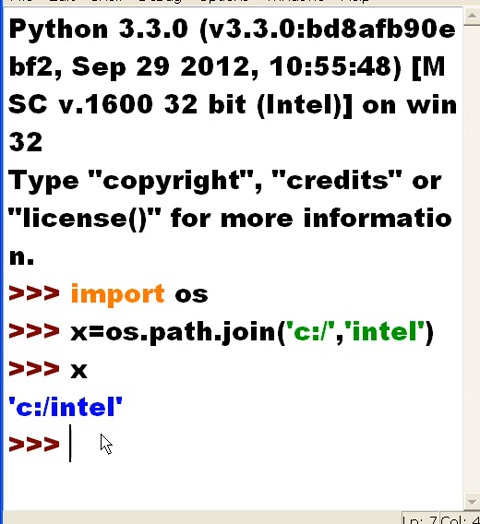
Run os.listdir(x) to get ['Logs'] as the contents of c:/intel.
{"action": "type", "text": "os."}
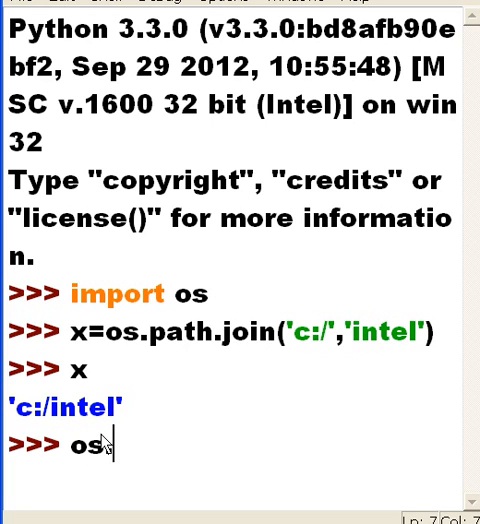
{"action": "type", "text": ".listdi"}
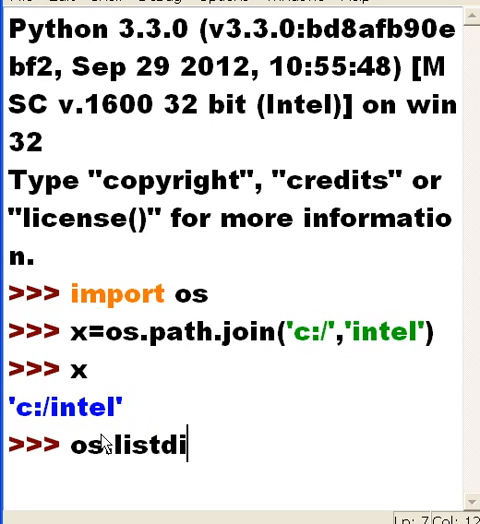
{"action": "type", "text": "r("}
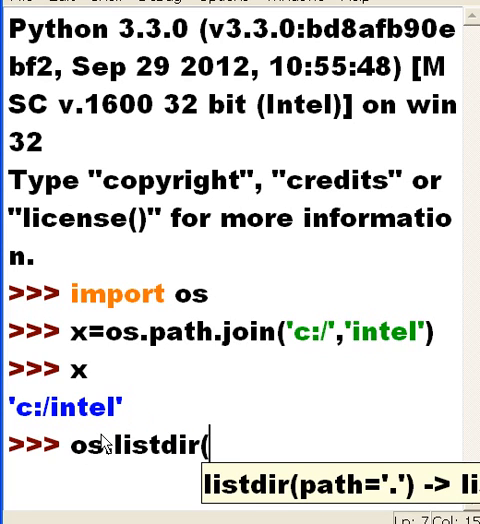
{"action": "type", "text": "x"}
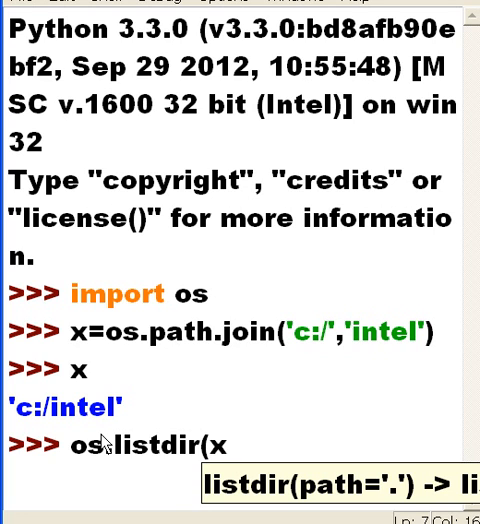
{"action": "type", "text": ")"}
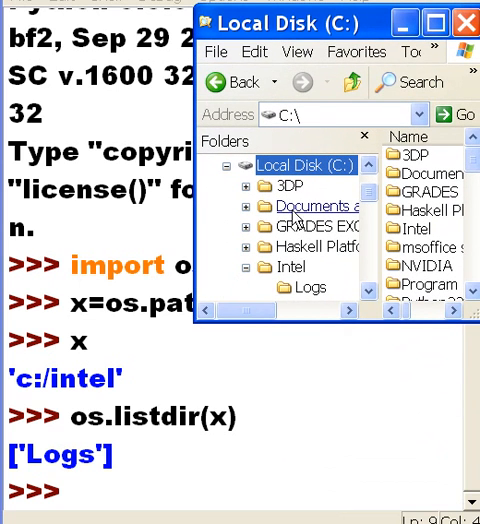
Show C:\Intel holds only Logs in Explorer, then return to the shell.
{"action": "left_click", "coordinate": [292, 266]}
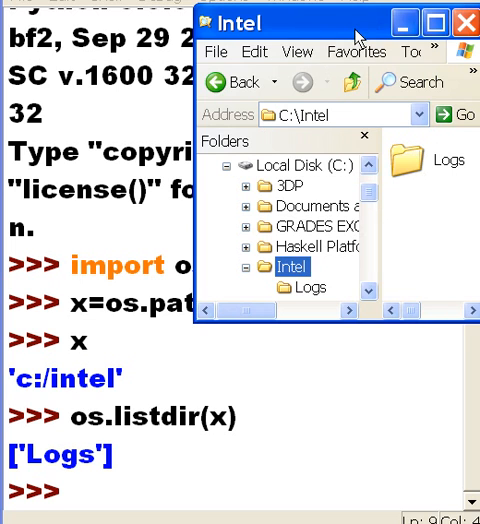
{"action": "left_click", "coordinate": [464, 24]}
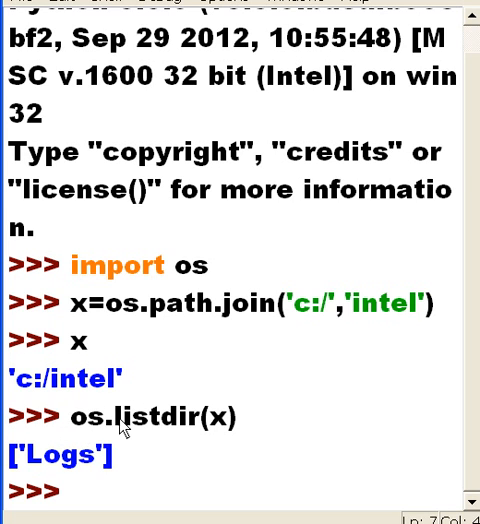
Select the word listdir in the shell command.
{"action": "double_click", "coordinate": [170, 416]}
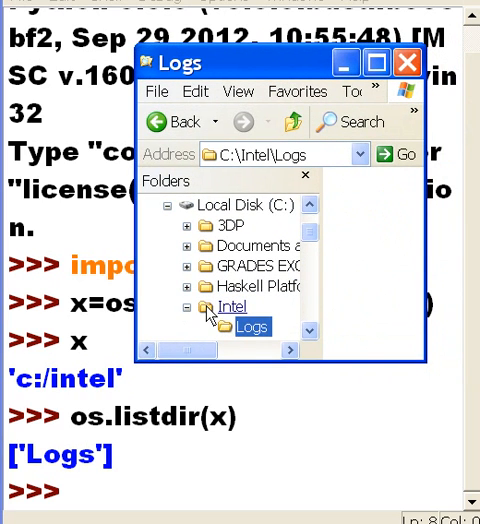
Return Explorer to the root of drive C, move it aside and bring the shell forward.
{"action": "left_click", "coordinate": [232, 306]}
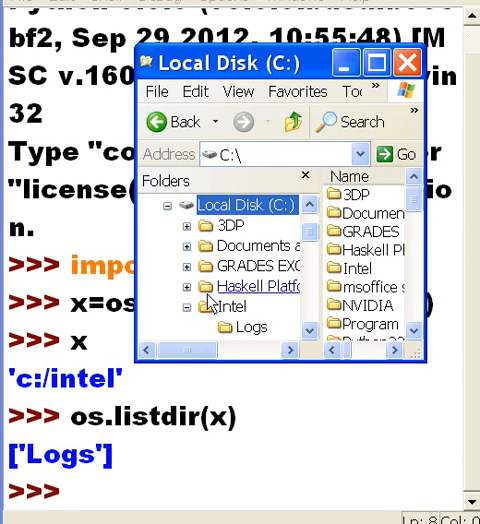
{"action": "mouse_move", "coordinate": [236, 72]}
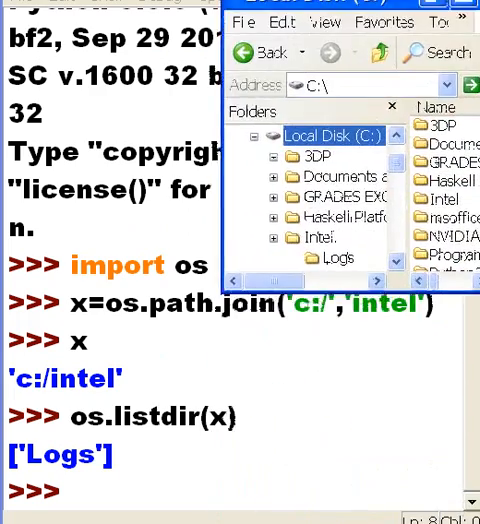
{"action": "left_click_drag", "start_coordinate": [350, 22], "coordinate": [300, 2]}
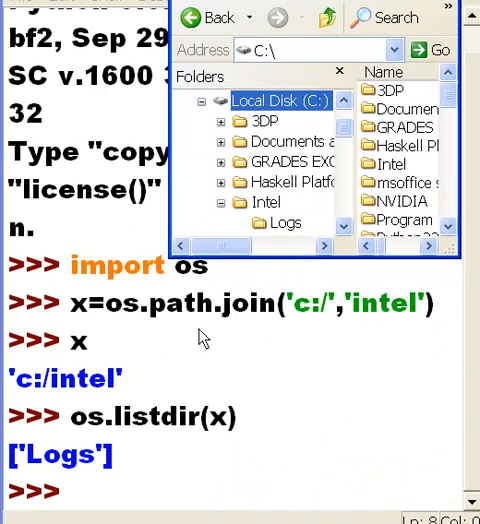
{"action": "double_click", "coordinate": [212, 304]}
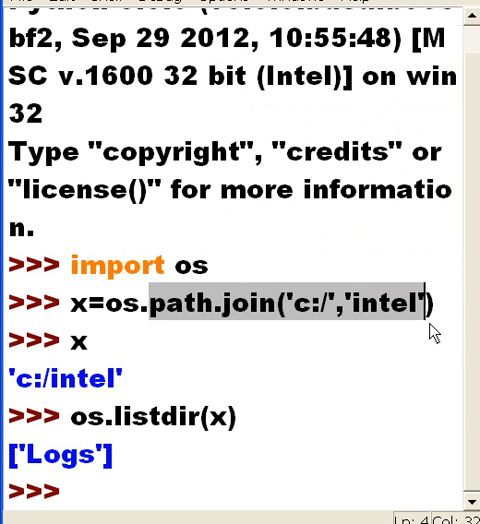
{"action": "mouse_move", "coordinate": [110, 492]}
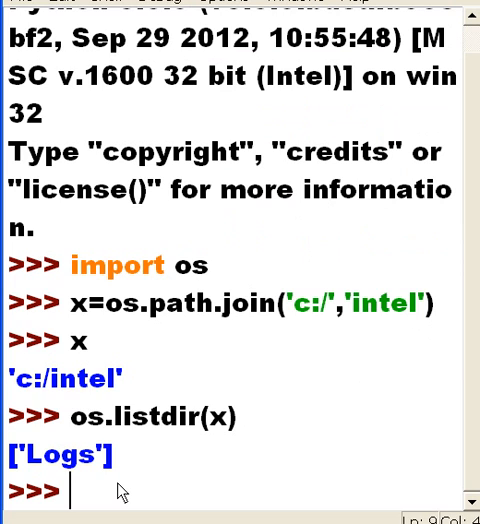
Type the sign-off line 'George Boole, bye' at the prompt without running it.
{"action": "type", "text": "Gary"}
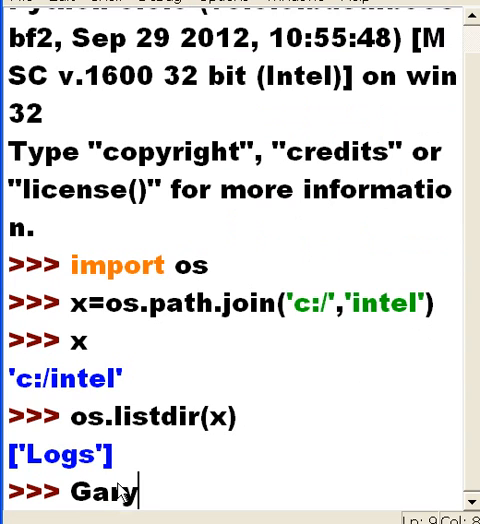
{"action": "type", "text": "Gear"}
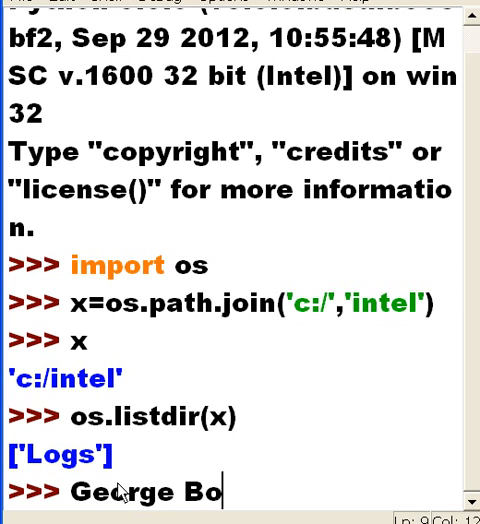
{"action": "type", "text": "ole,"}
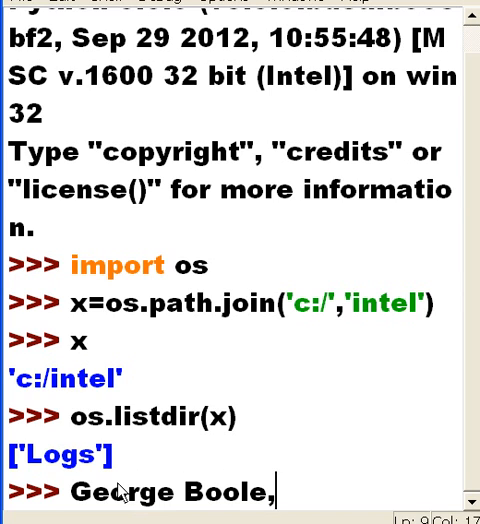
{"action": "type", "text": "byh"}
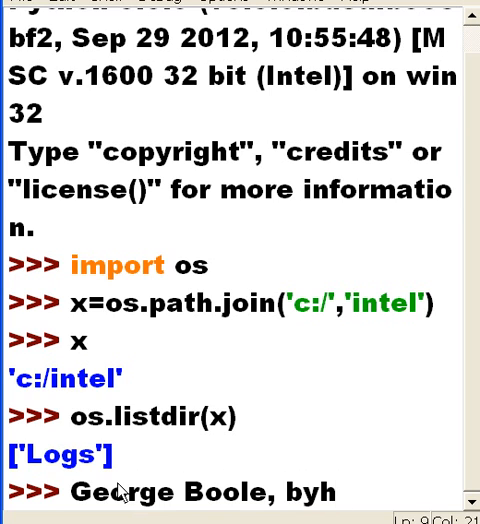
{"action": "type", "text": "e"}
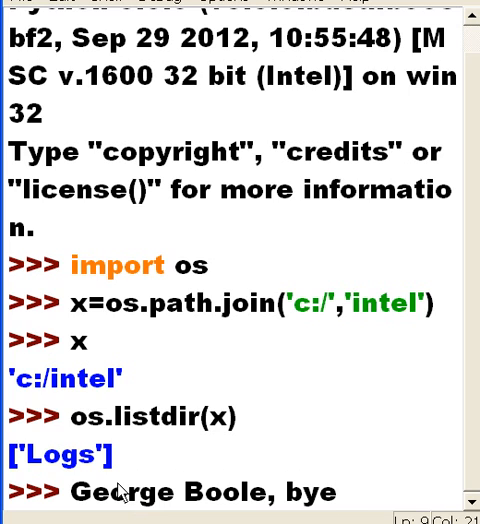